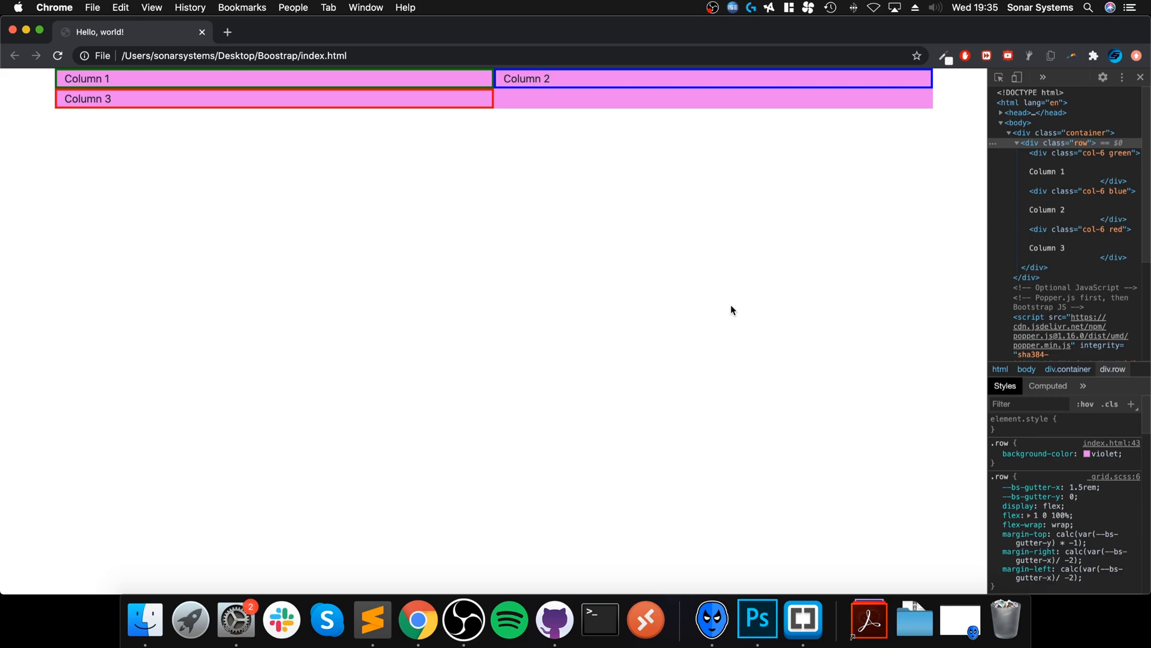
Switch to index.html in Brackets and select the Column 1 placeholder text in the green col-6 div
left_click(371, 619)
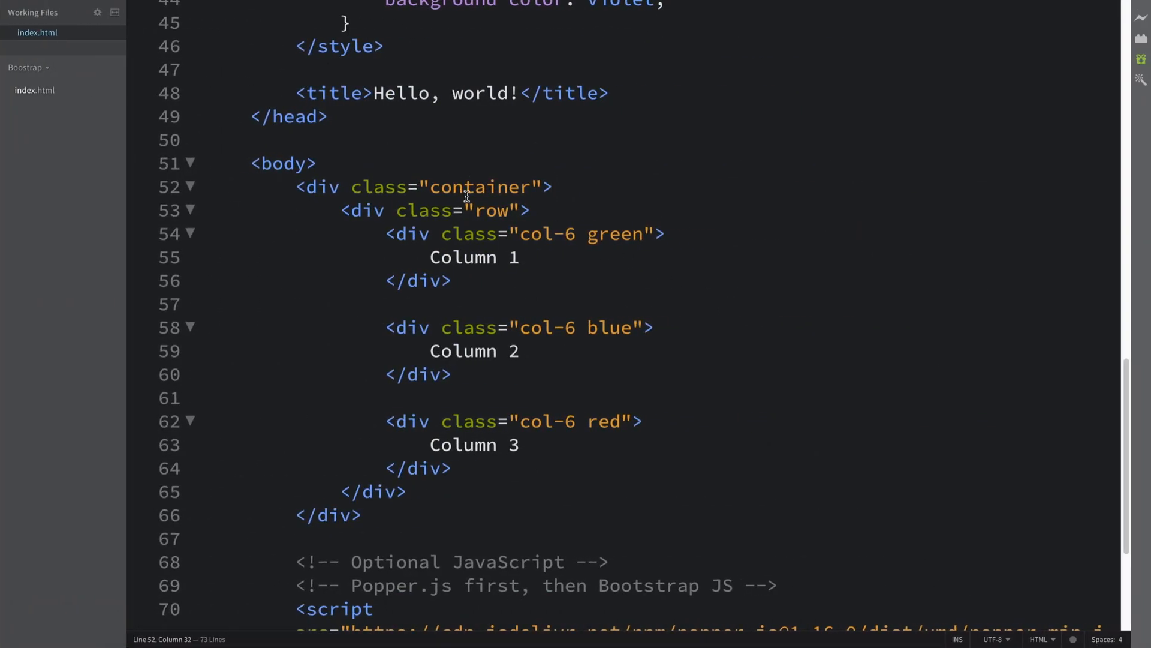
mouse_move(501, 390)
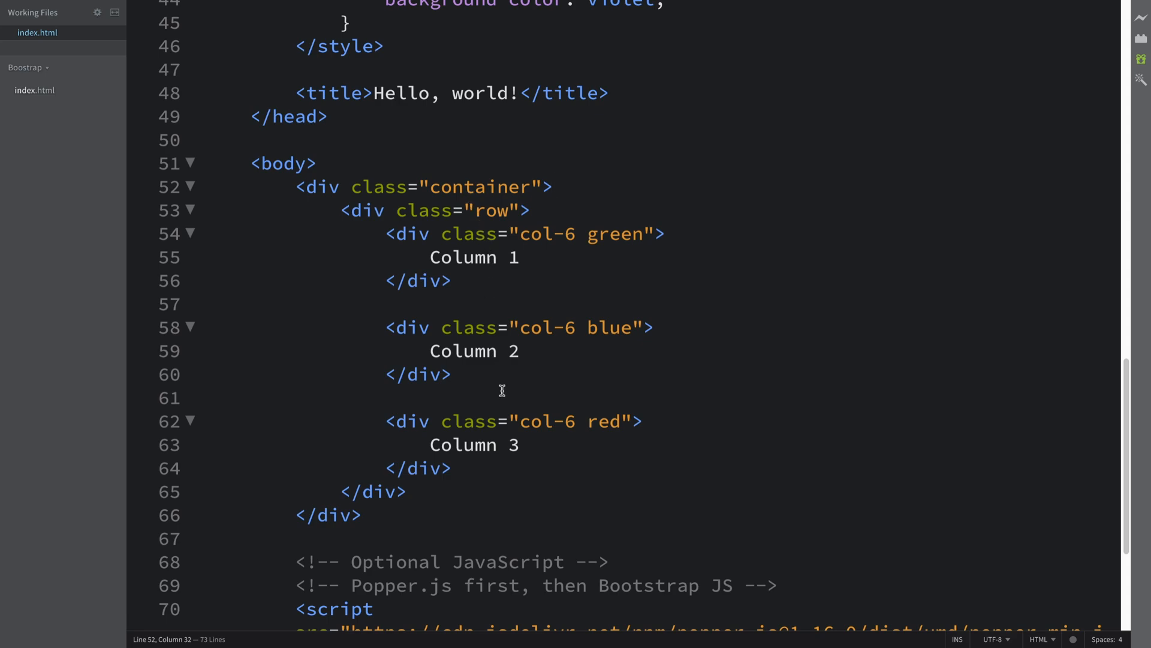
mouse_move(518, 223)
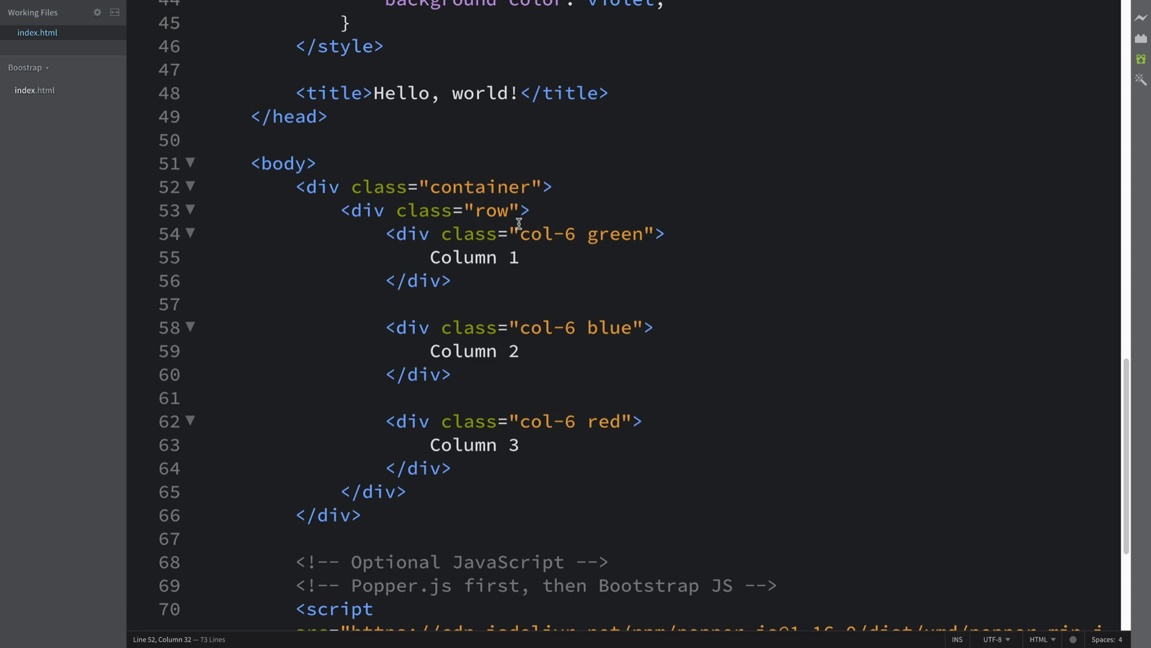
double_click(546, 234)
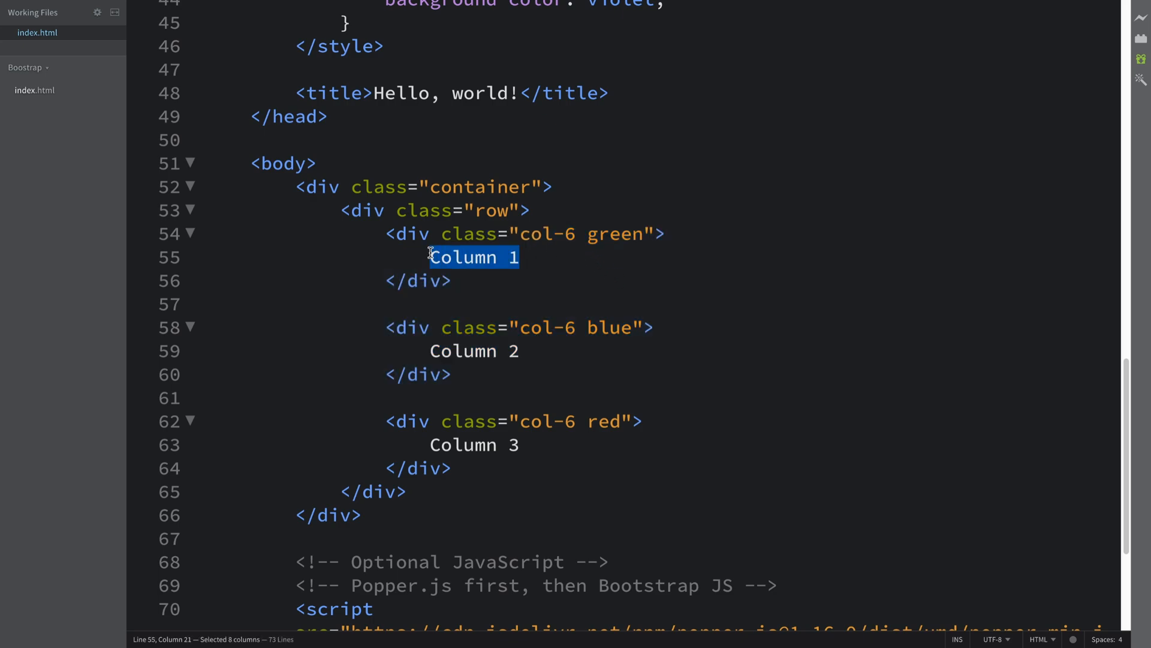
Replace Column 1 with a nested div class="row" holding an empty child div
type("<")
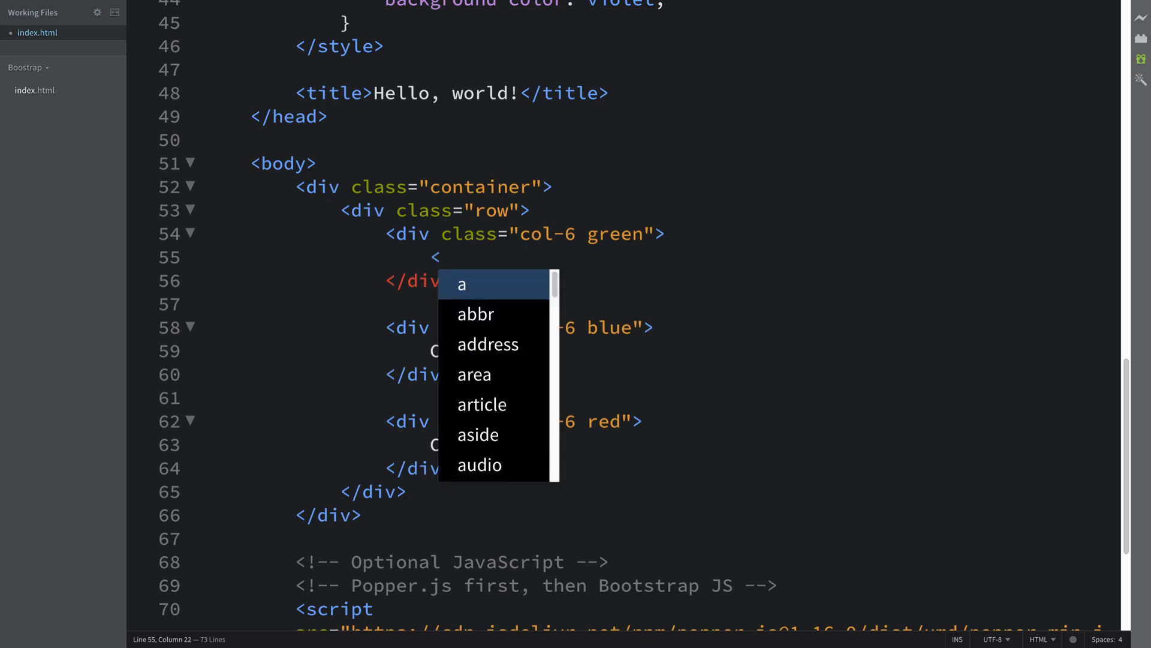
type("div class=\"row\">")
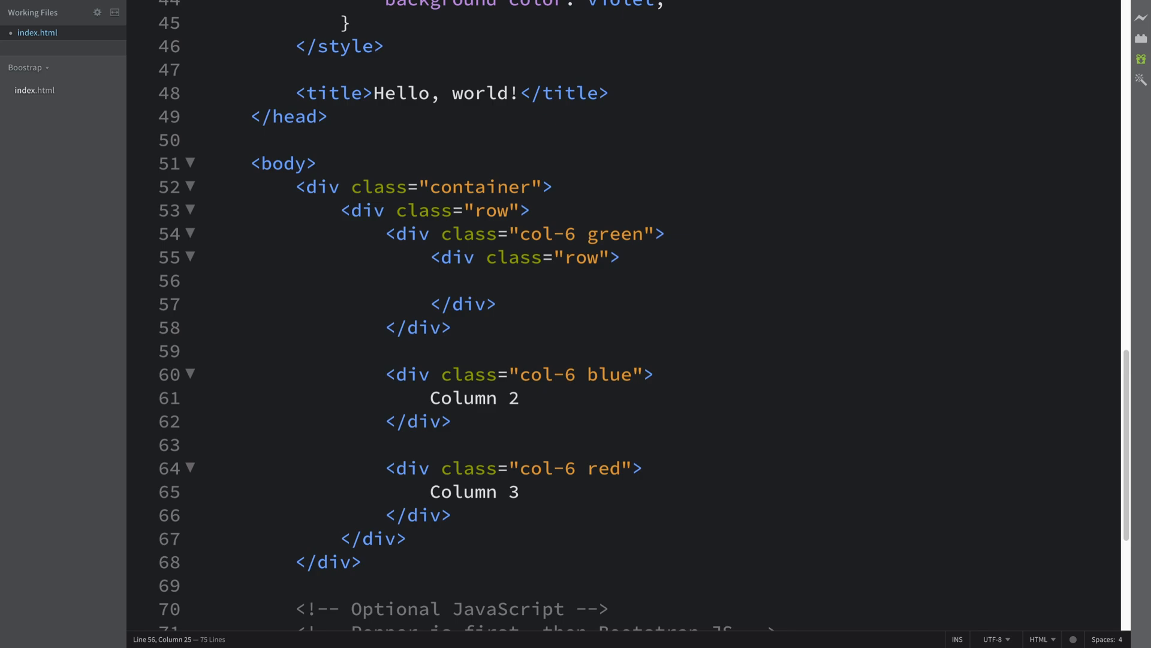
type("<div></div>")
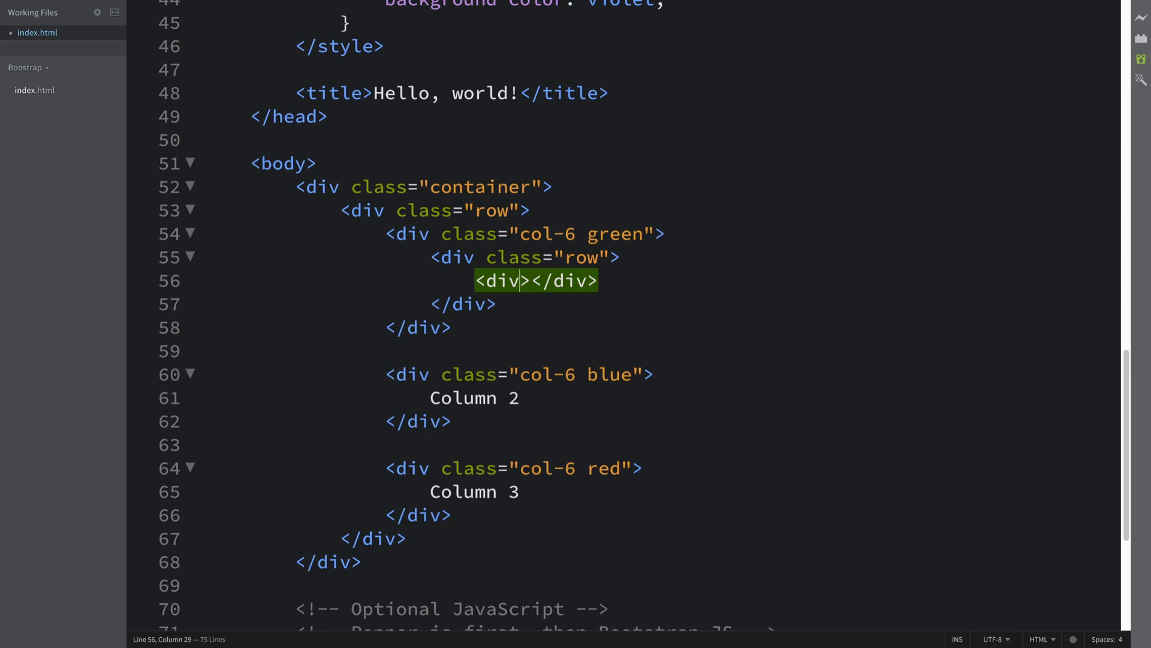
type("class=\"\"")
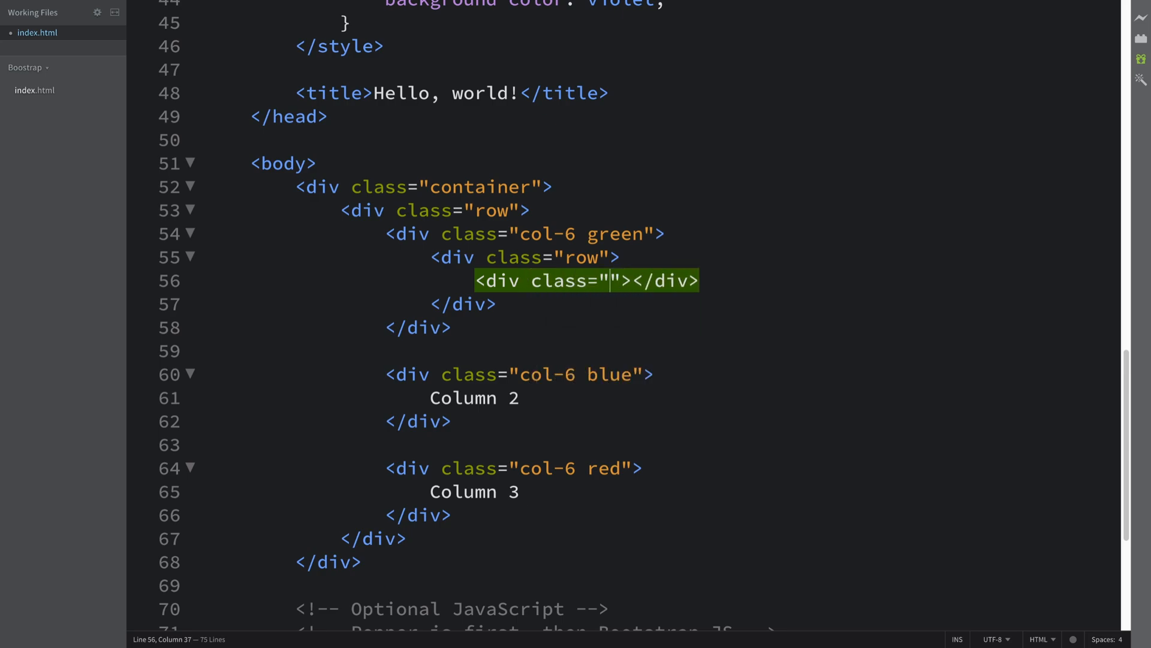
Give the child div the classes col-xxl-3 col-md-6 col-12 and start an empty line inside it
type("col")
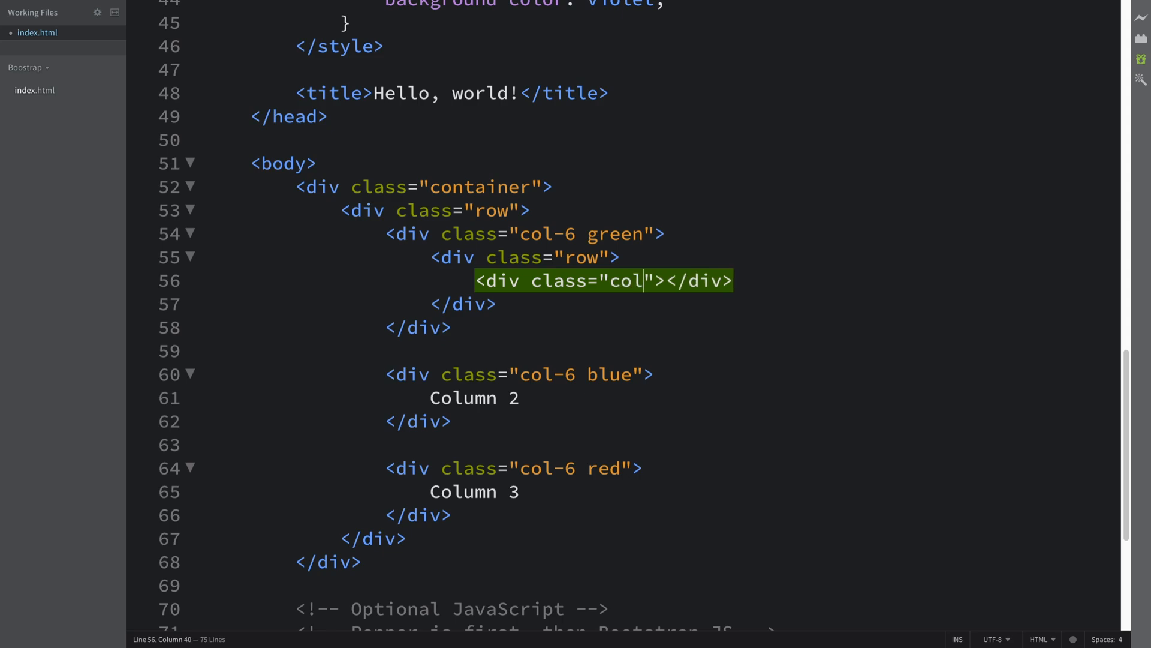
type("xx")
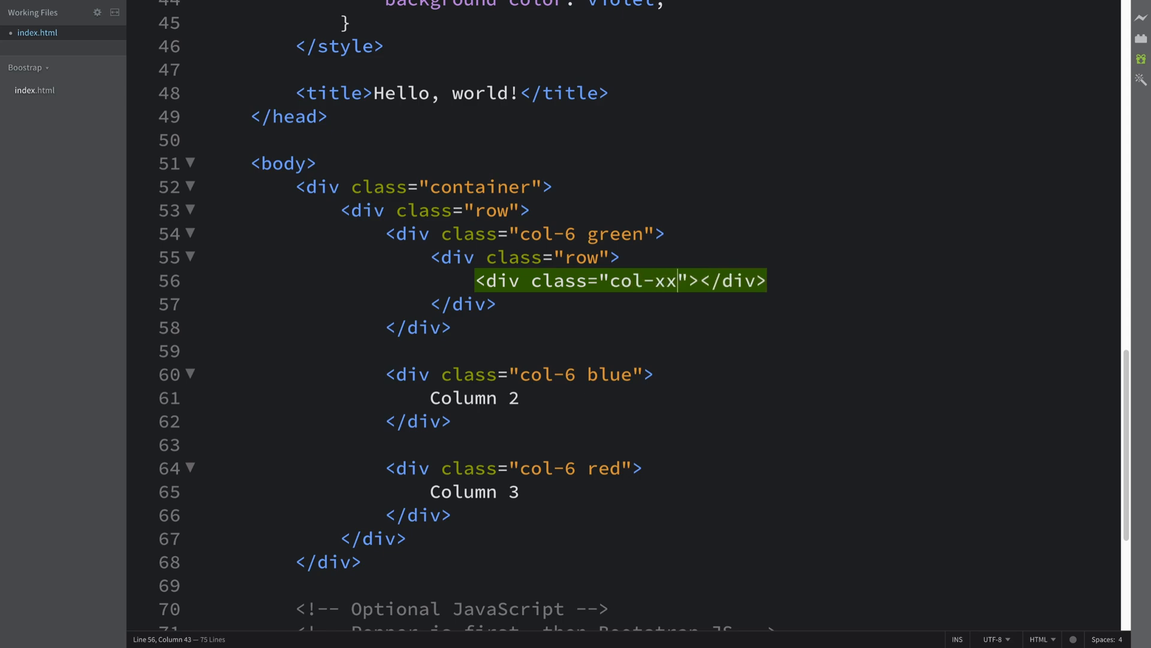
type("l-3")
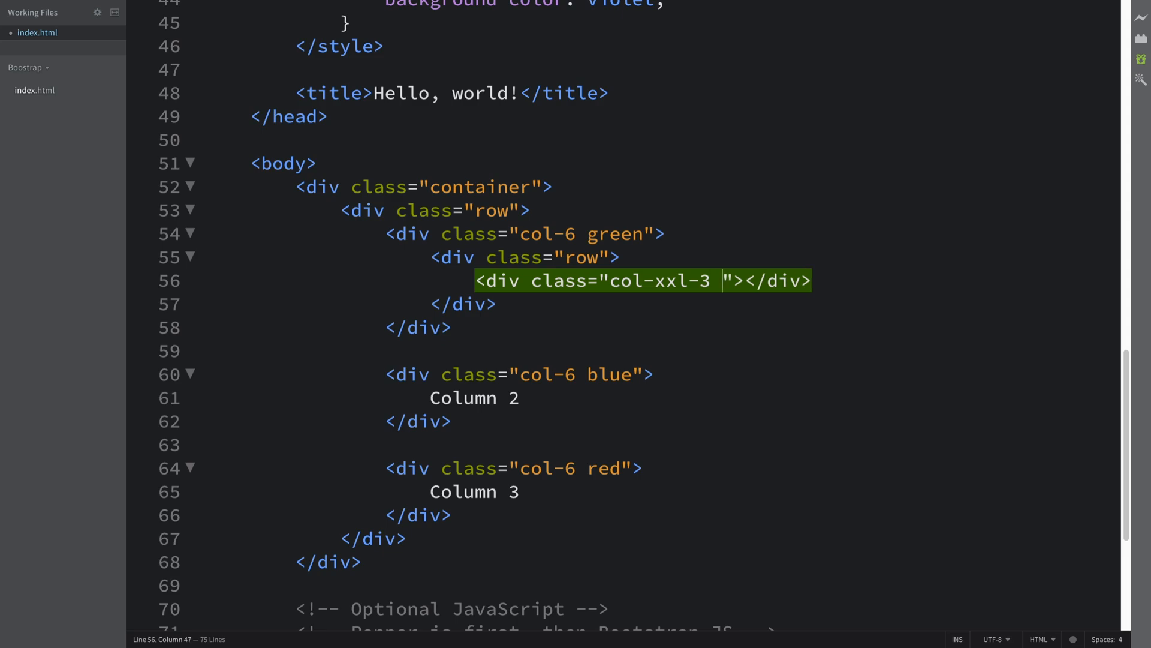
type("col-m")
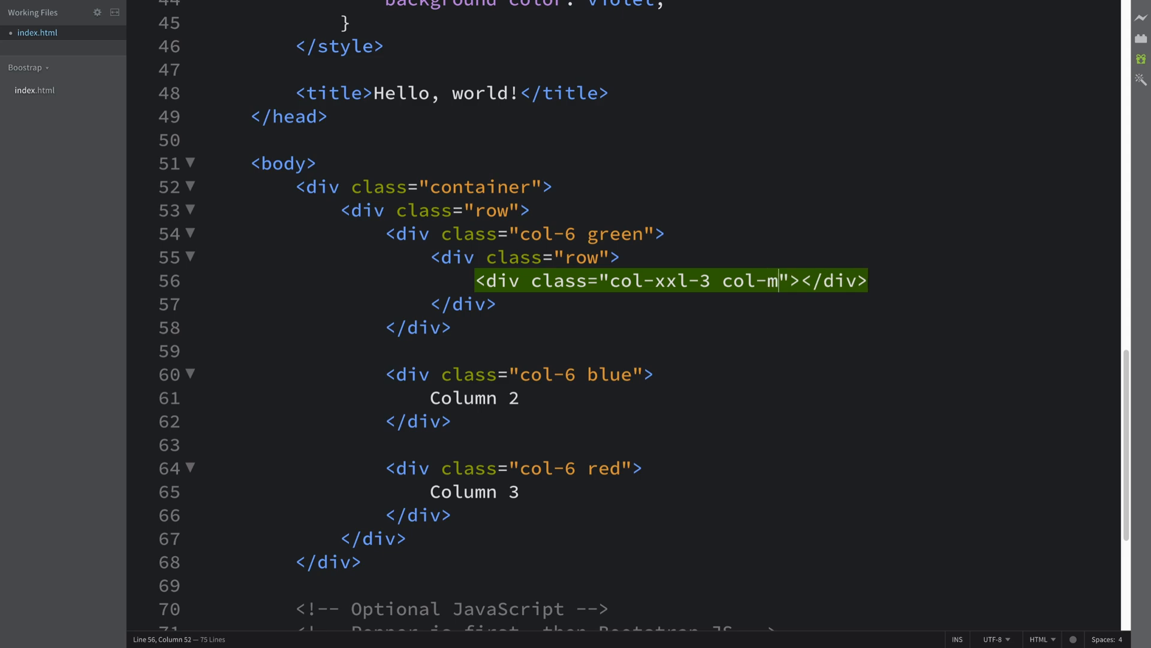
type("d-6")
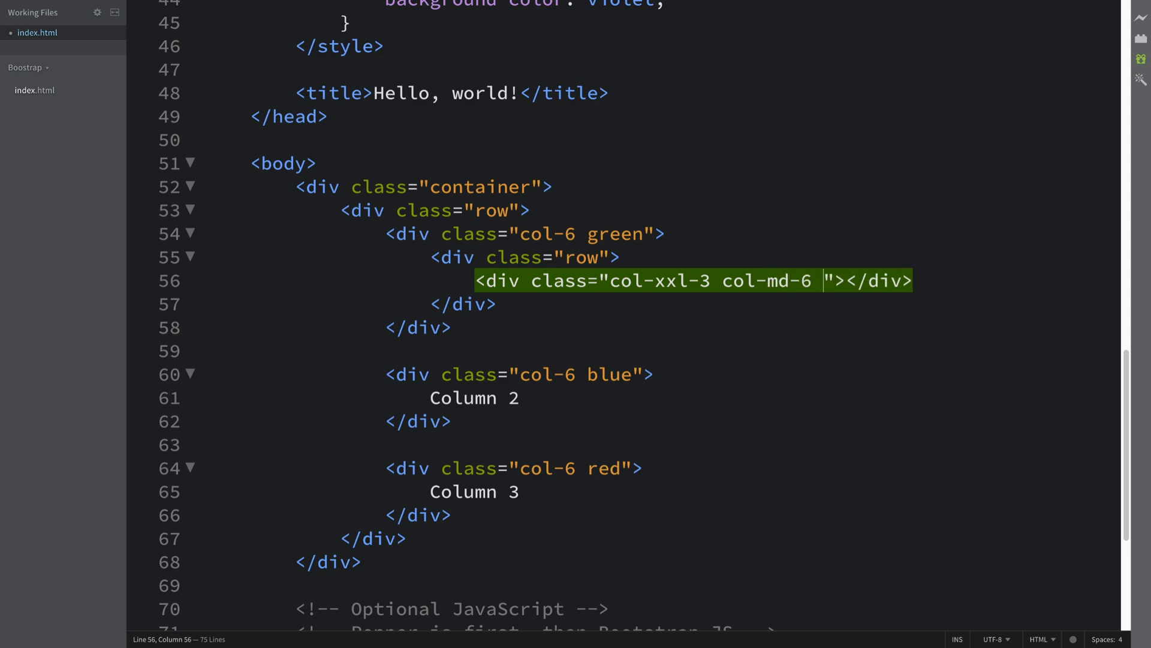
type("col-12")
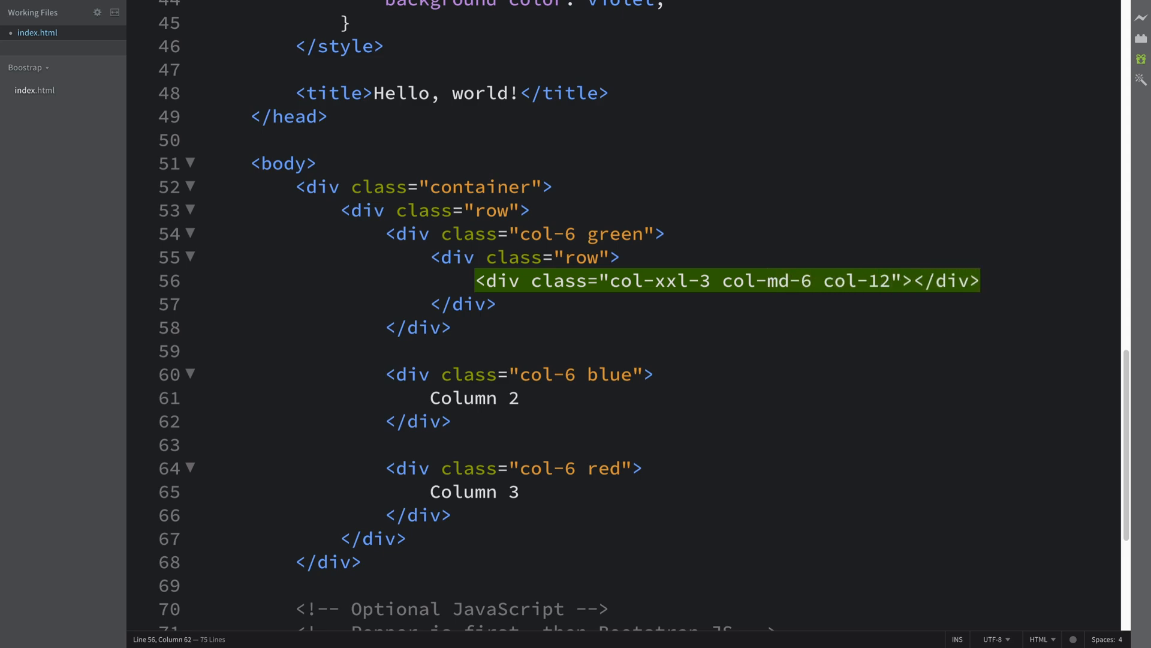
key("enter")
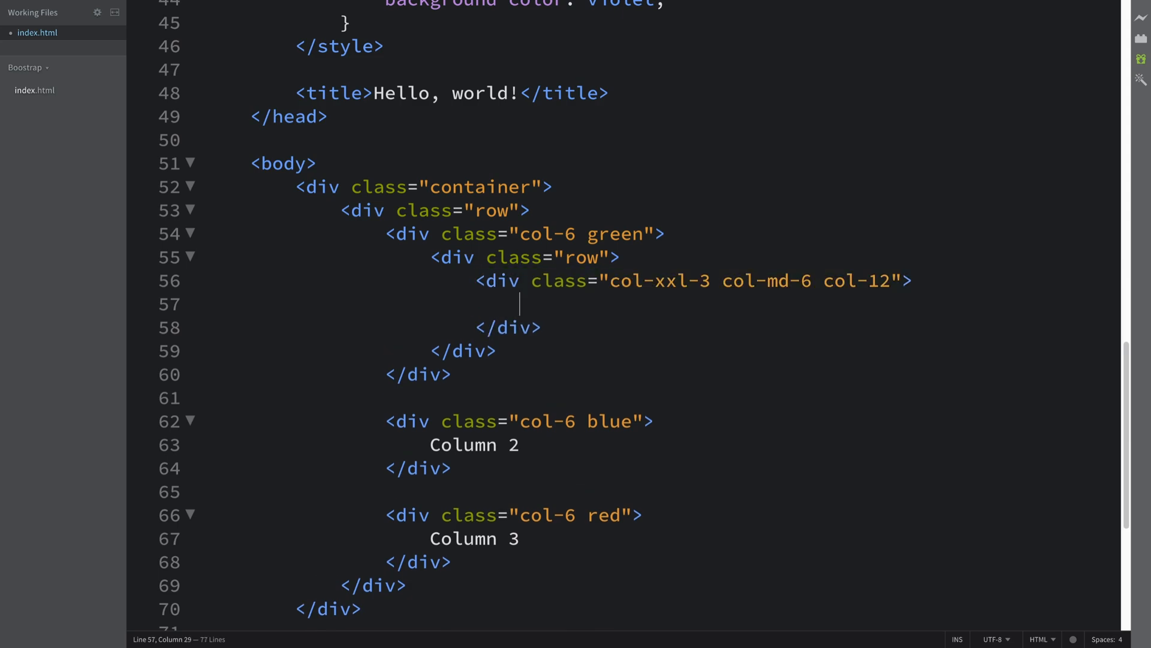
Put the number 1 in the nested column and highlight its col-xxl-3 class against the parent's col-6
type("1")
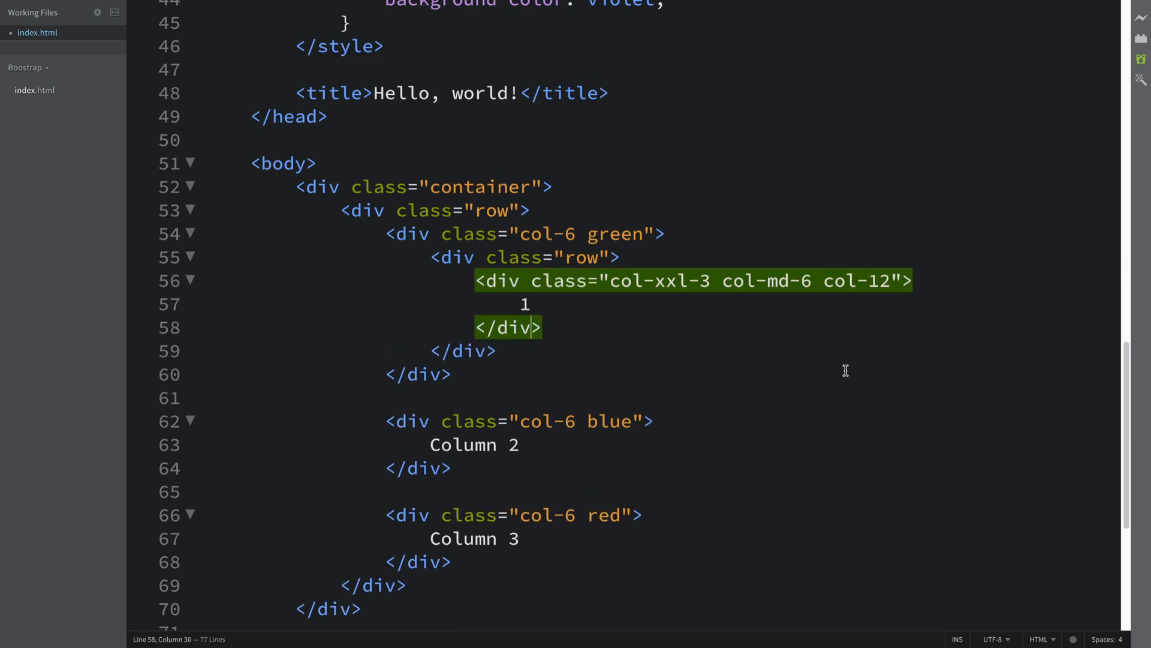
double_click(679, 281)
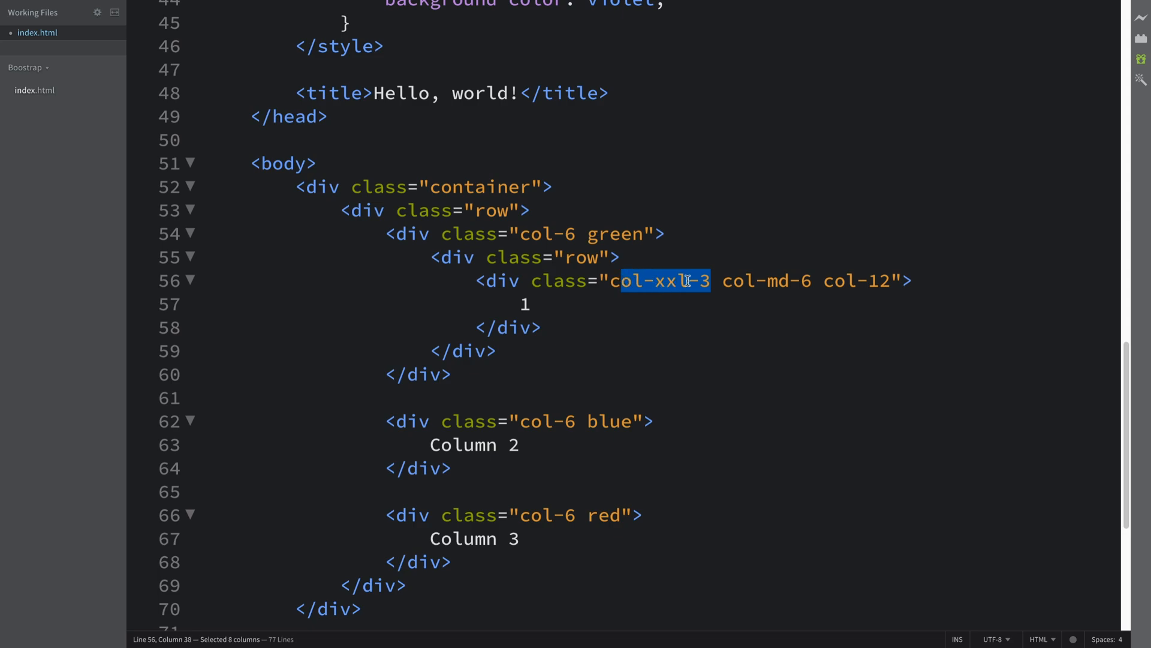
left_click(611, 256)
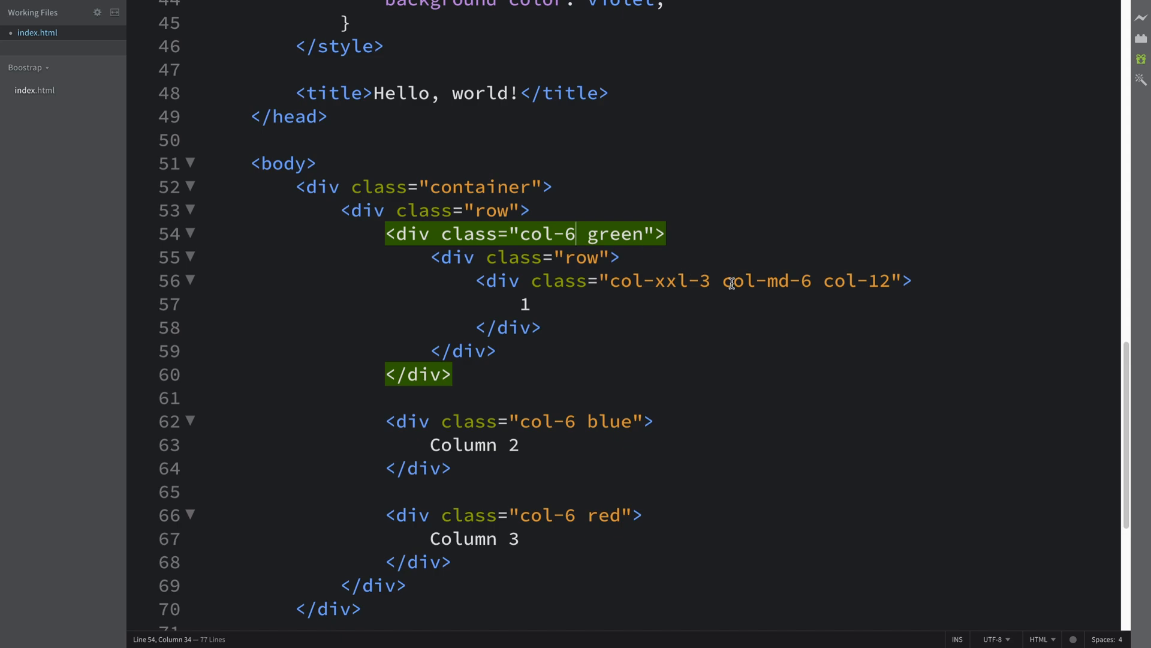
double_click(738, 281)
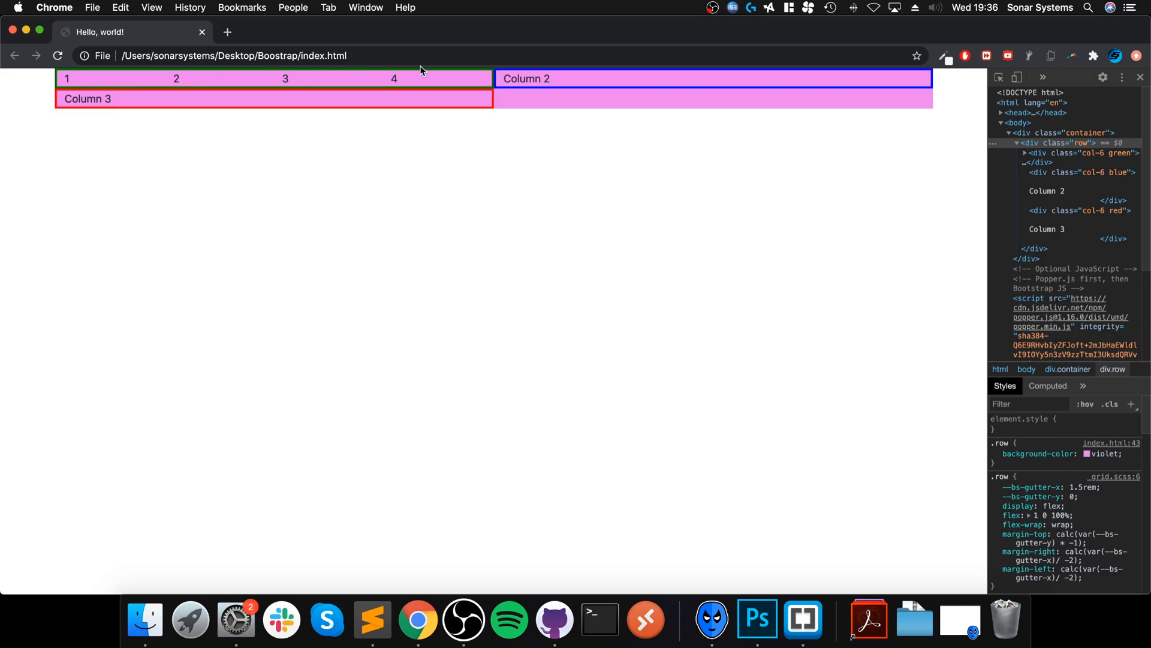
mouse_move(41, 79)
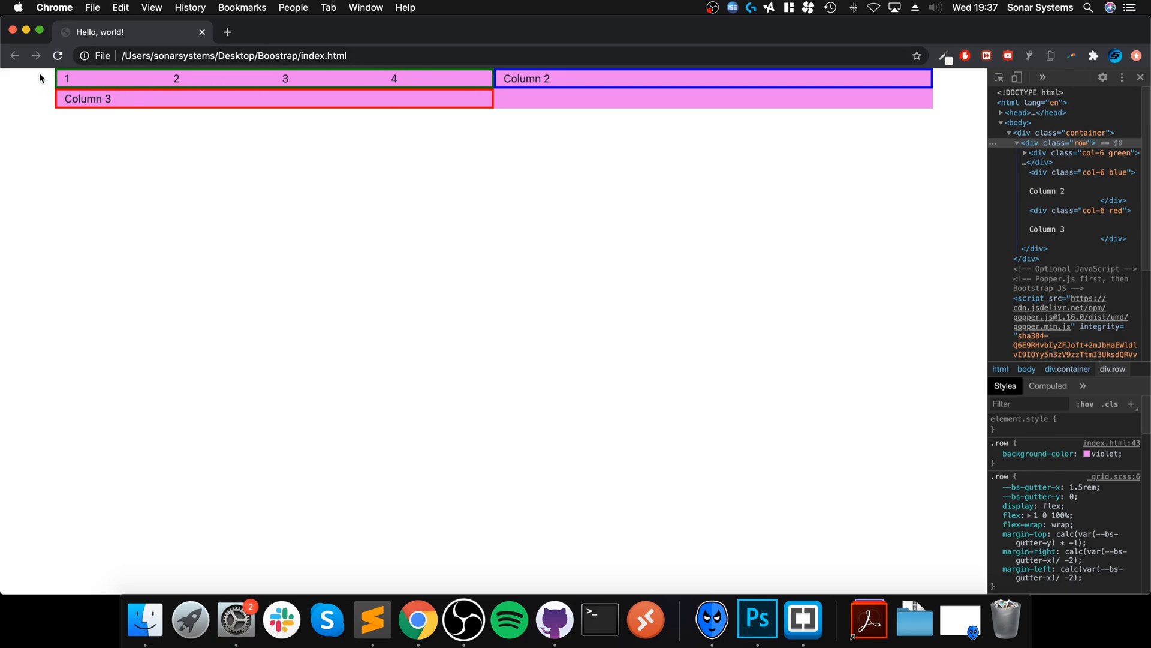
mouse_move(48, 103)
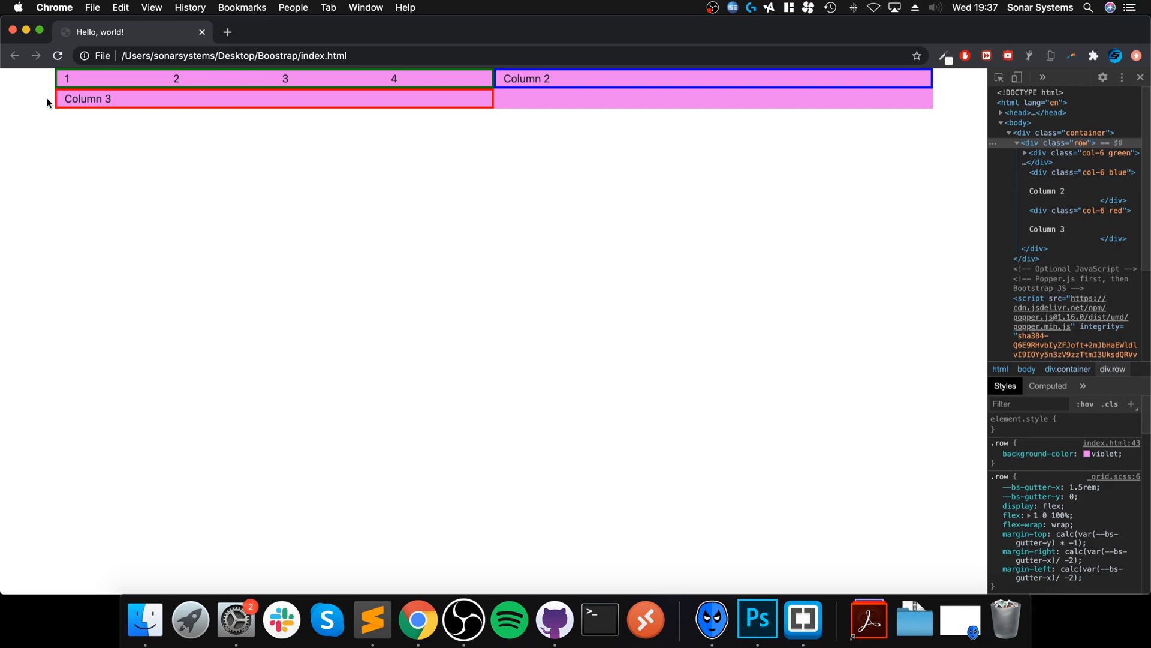
mouse_move(520, 71)
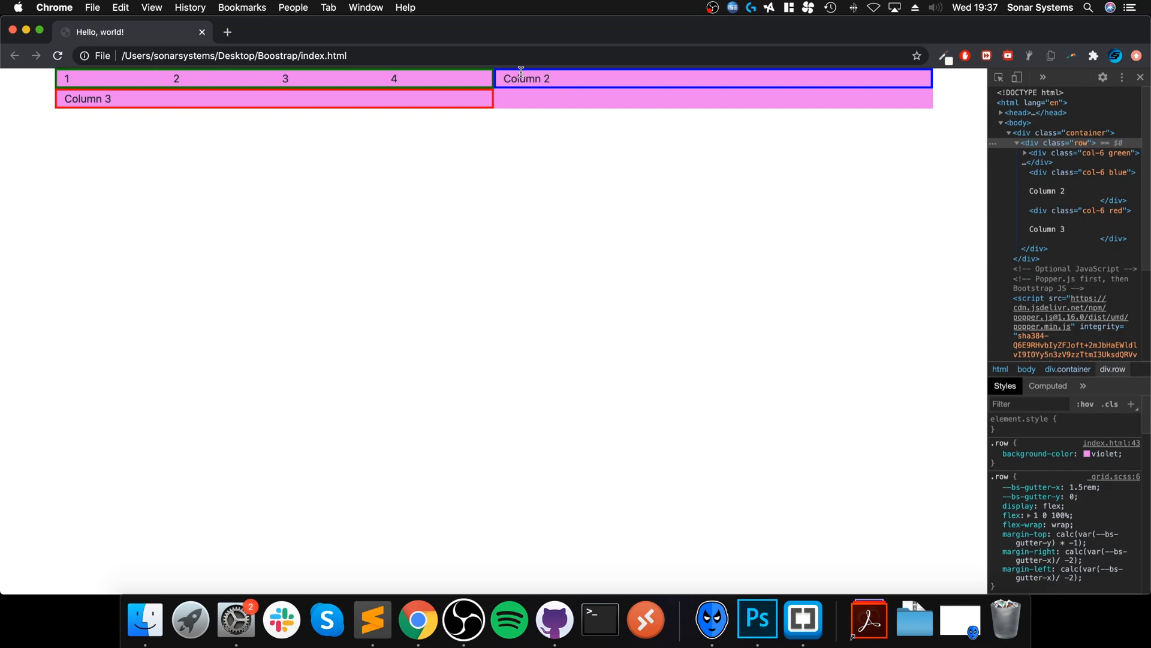
mouse_move(480, 74)
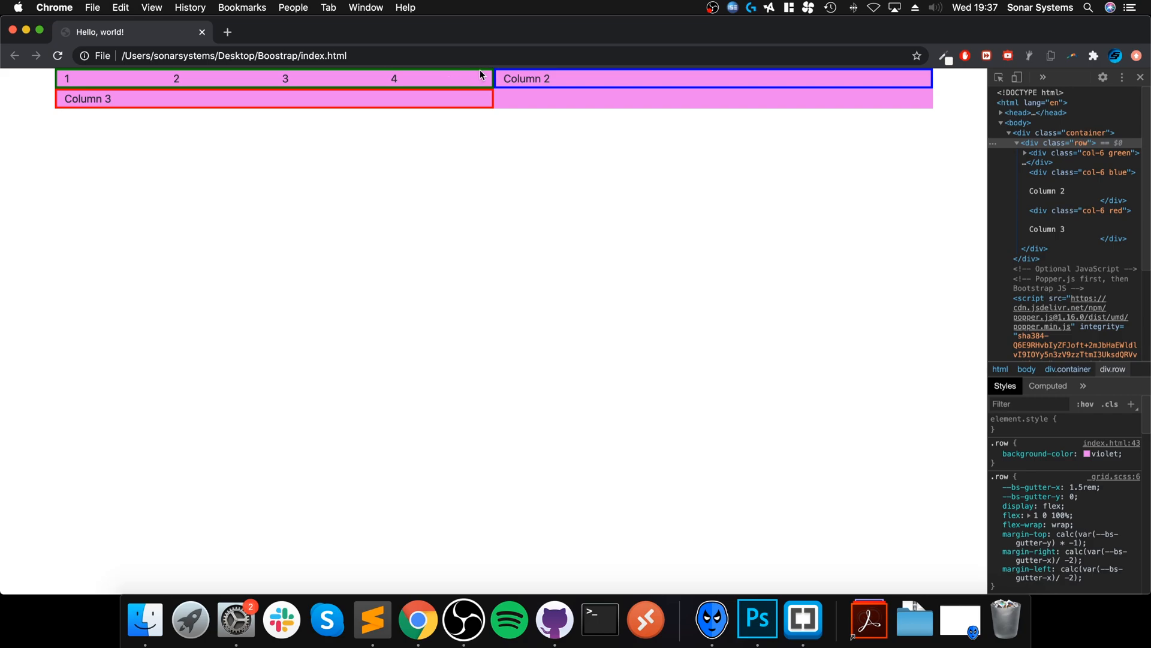
mouse_move(130, 74)
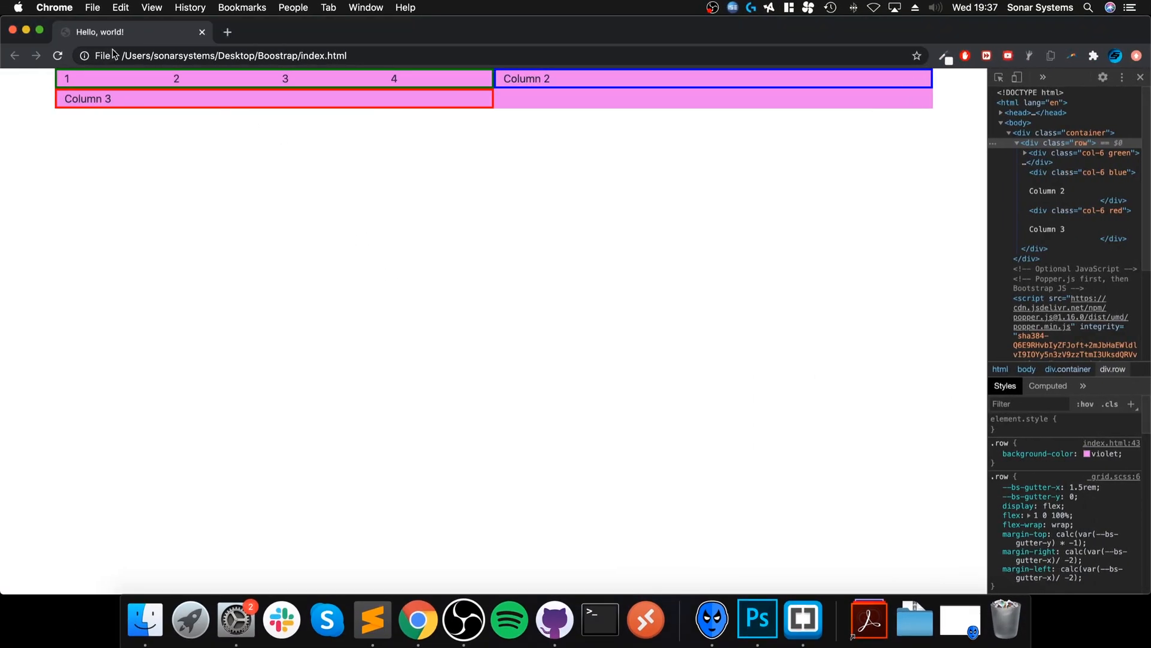
mouse_move(356, 201)
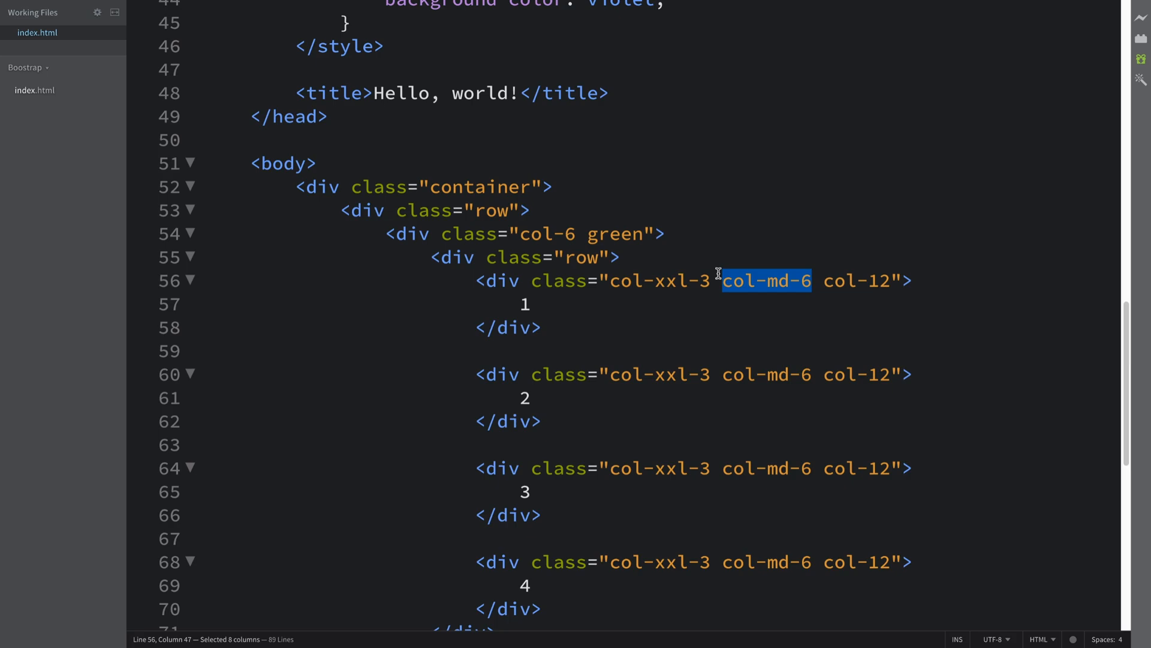
mouse_move(770, 363)
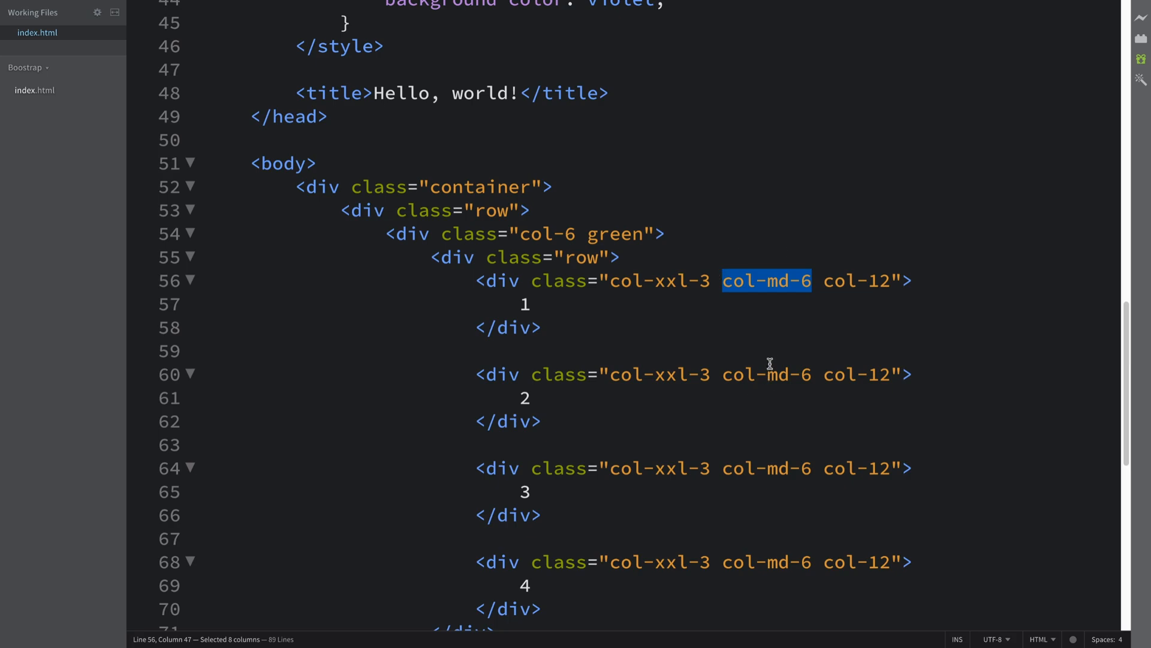
mouse_move(773, 309)
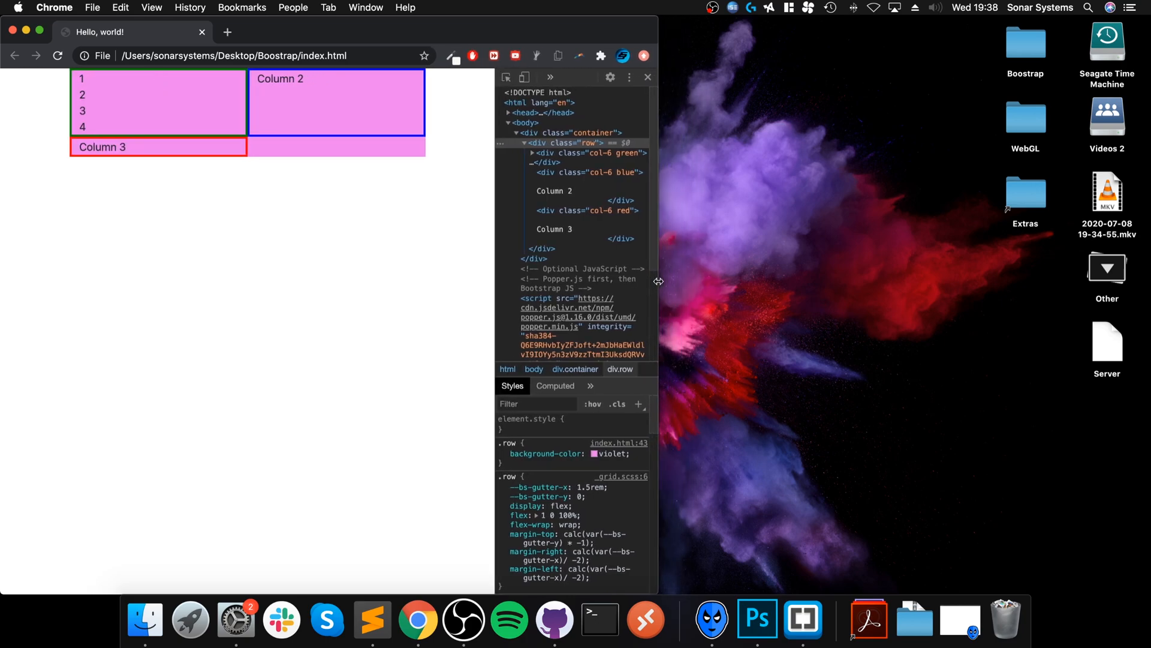
mouse_move(708, 346)
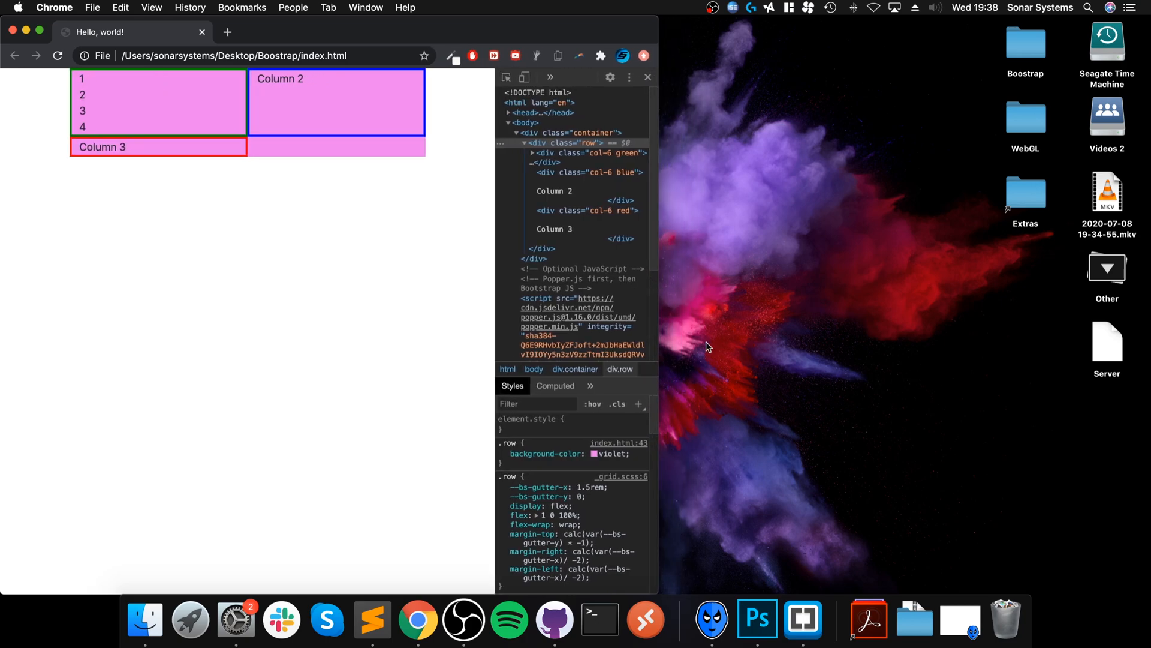
mouse_move(704, 340)
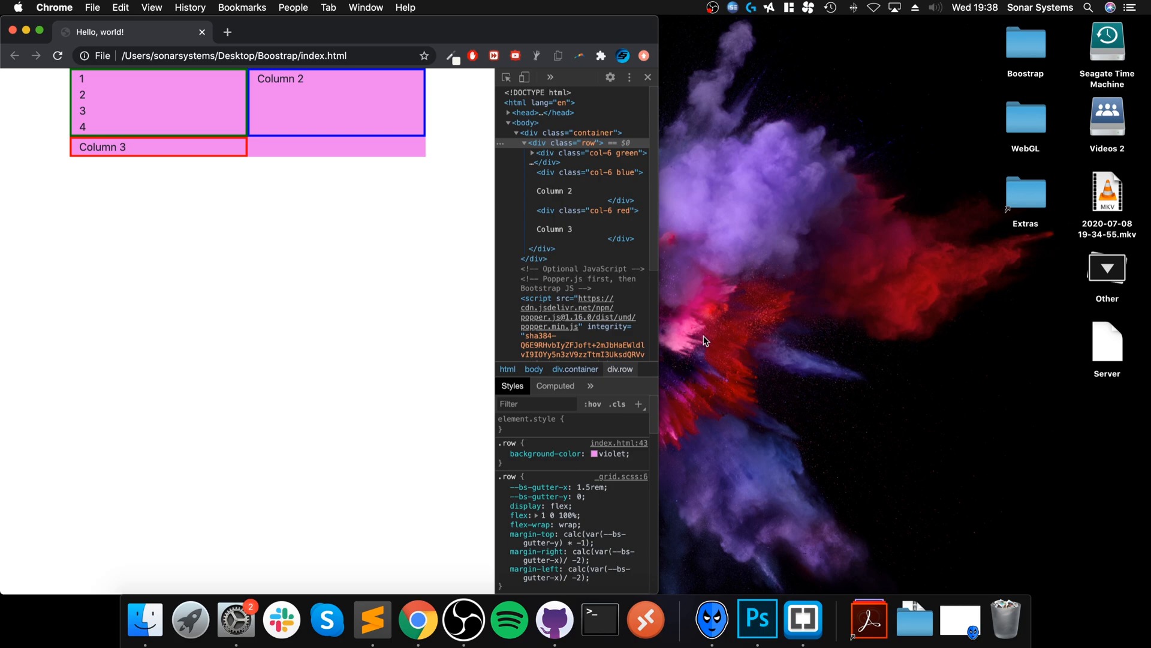
mouse_move(659, 339)
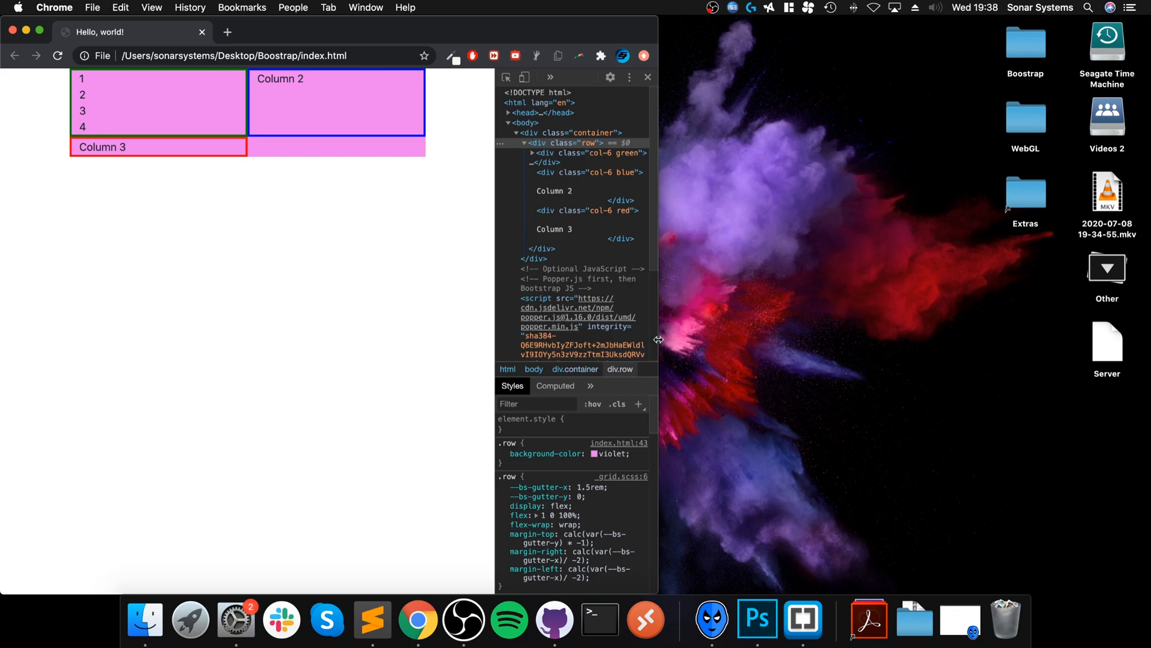